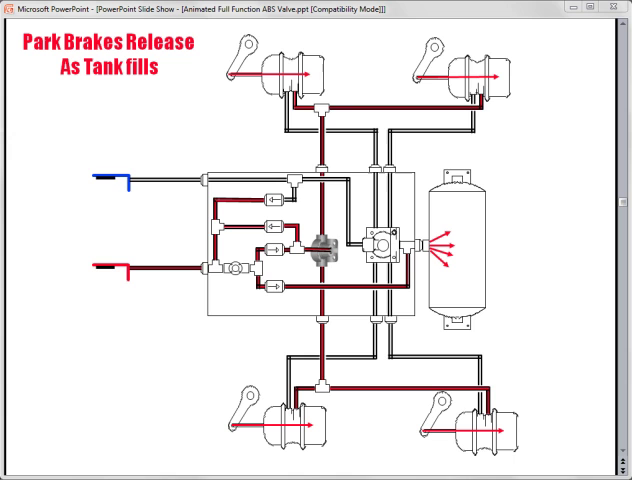
pyautogui.press('right')
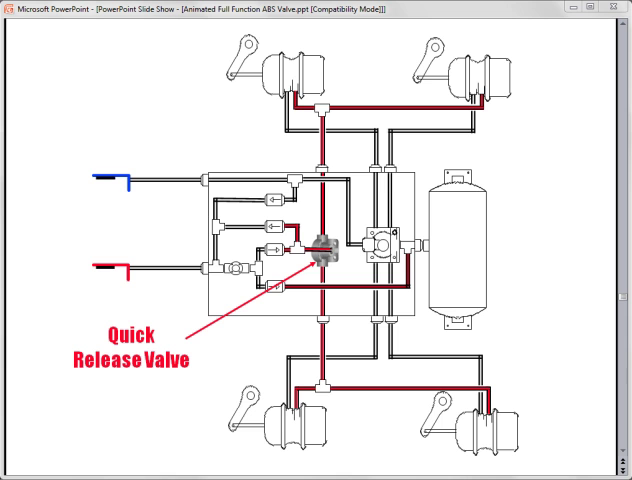
# Advance the slideshow to reveal the 'One-way check For Parking' label on the brake diagram
pyautogui.press('Right')
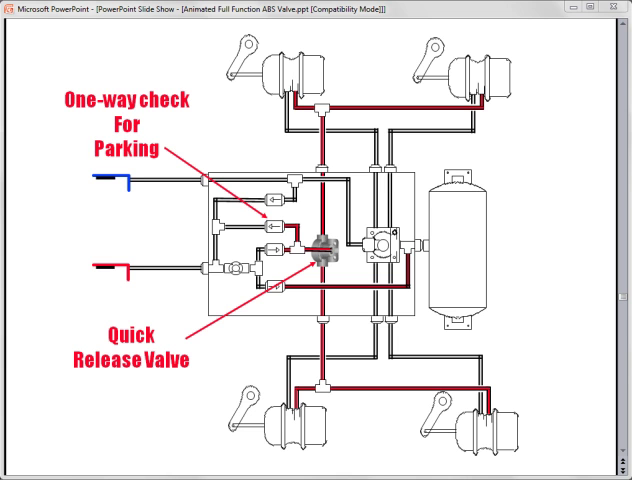